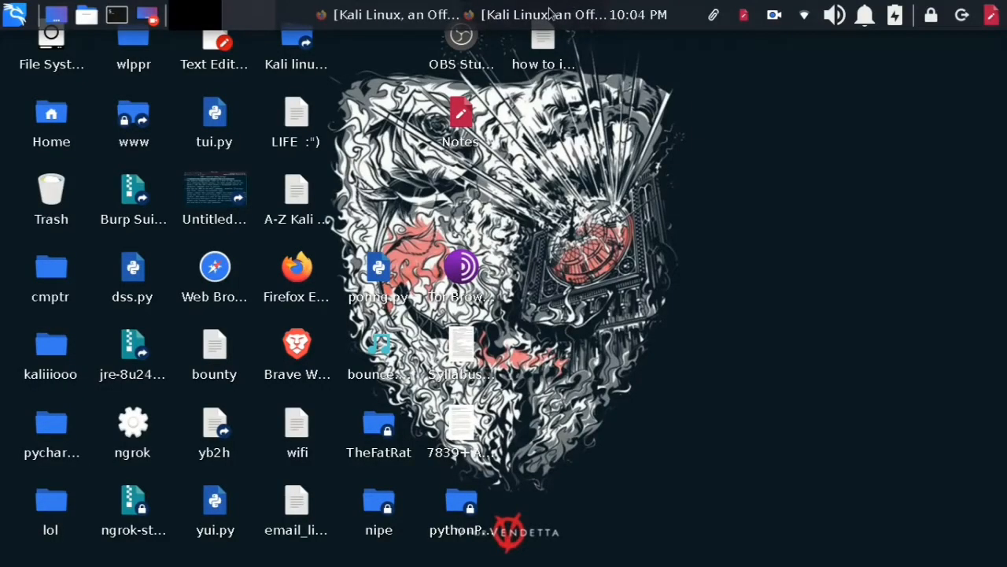
- Launch Firefox from the desktop and open a new blank tab
{"action": "left_click", "coordinate": [195, 14]}
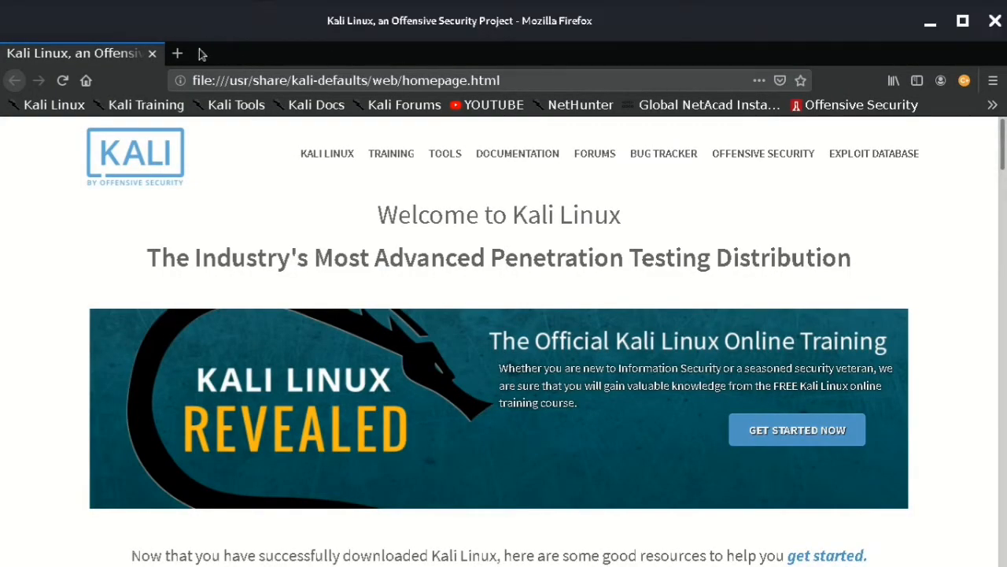
{"action": "left_click", "coordinate": [176, 53]}
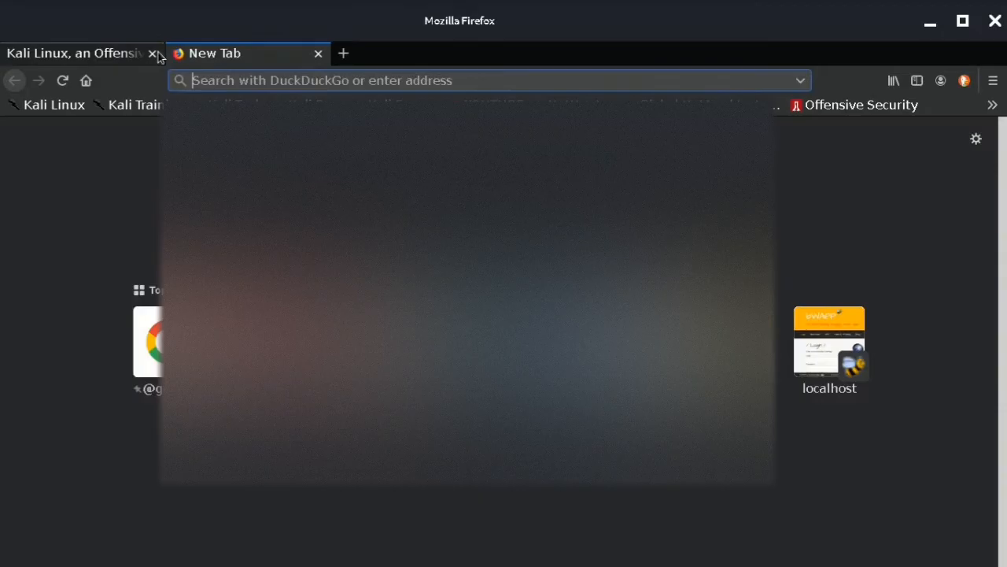
- Download the VPNBook US1 OpenVPN bundle as a zip and open a terminal in the extracted folder
{"action": "left_click", "coordinate": [155, 53]}
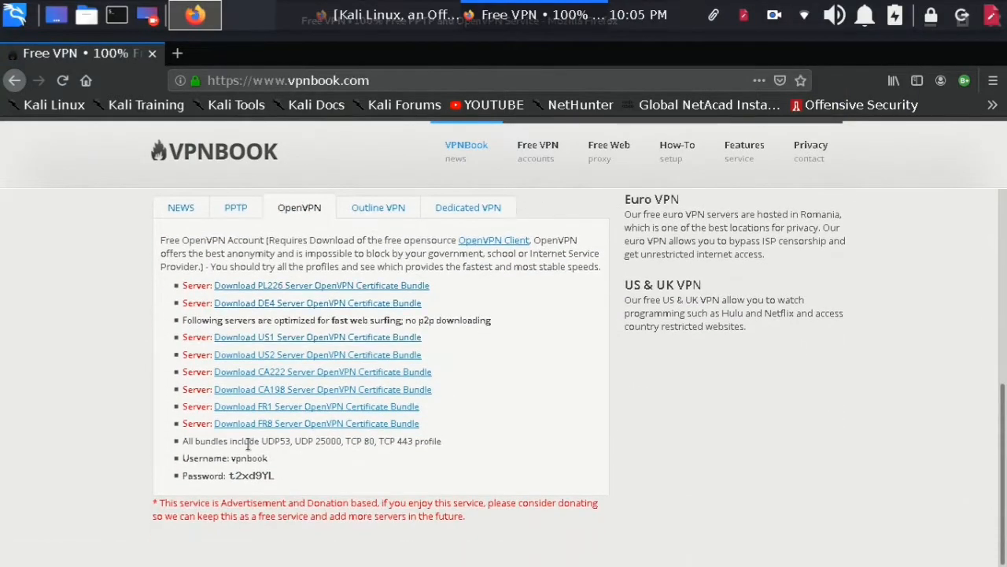
{"action": "left_click", "coordinate": [316, 337]}
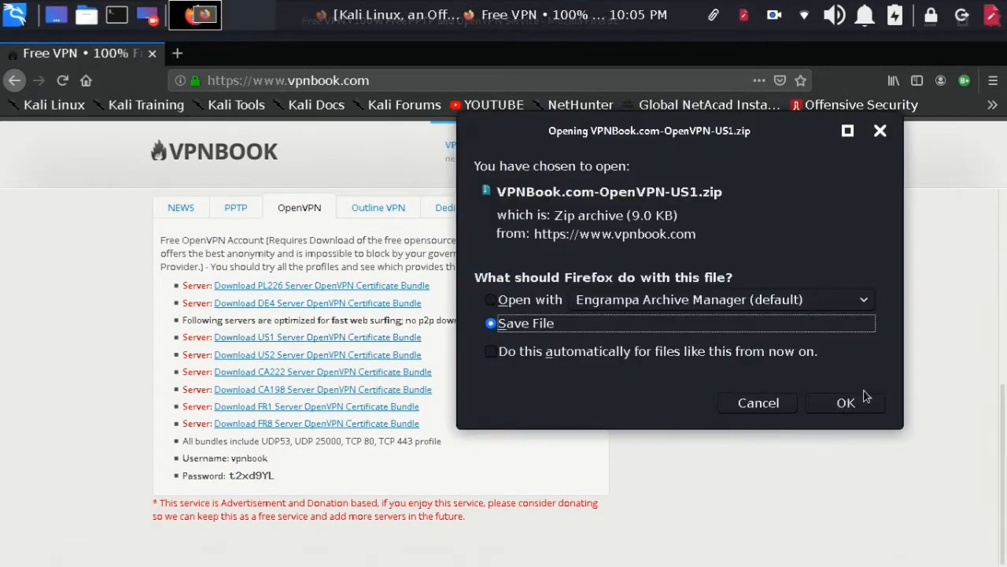
{"action": "left_click", "coordinate": [845, 403]}
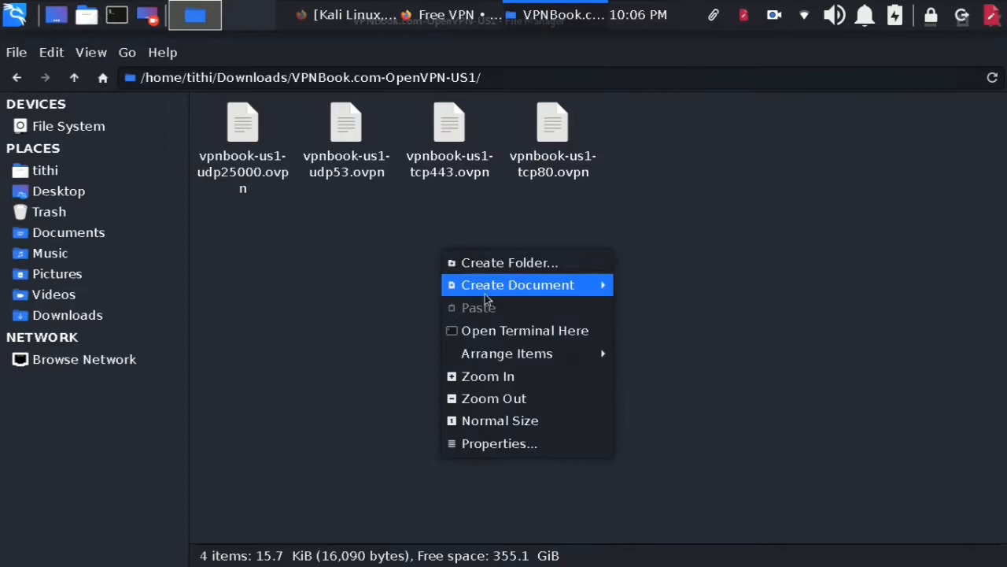
{"action": "left_click", "coordinate": [196, 16]}
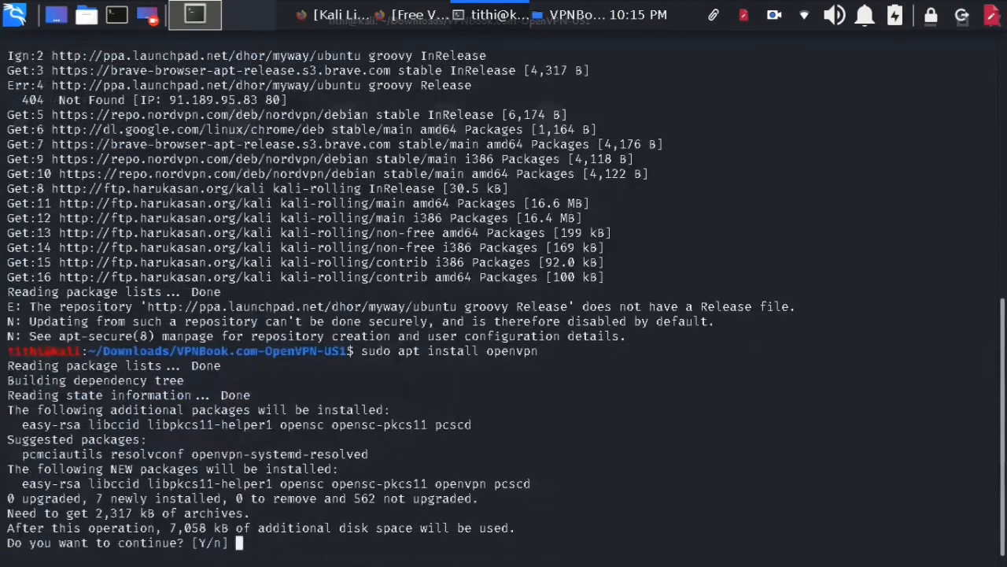
- Confirm the openvpn apt install and connect with the vpnbook-us1-udp53.ovpn profile
{"action": "type", "text": "y"}
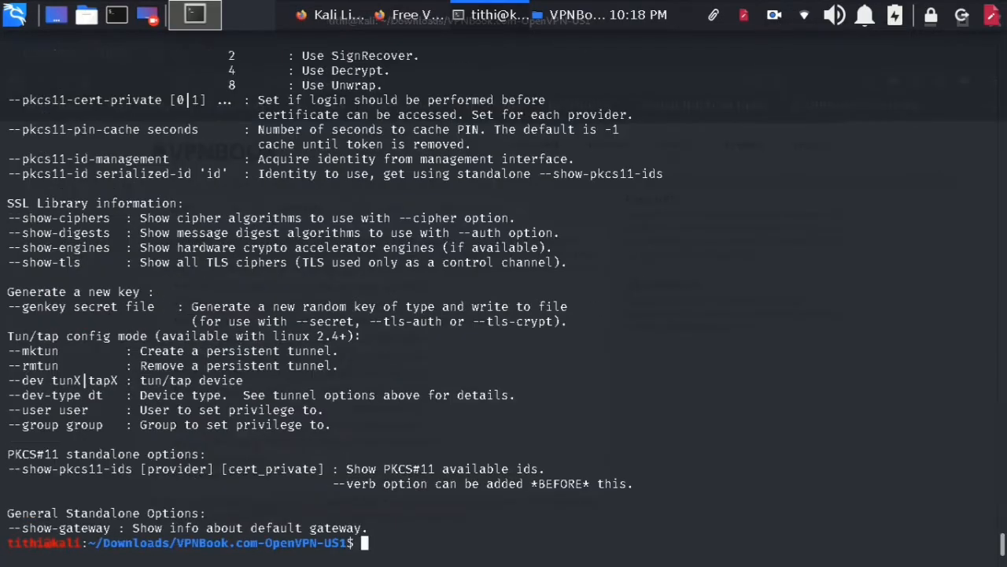
{"action": "scroll", "scroll_direction": "up", "scroll_amount": 3}
{"action": "type", "text": "sud"}
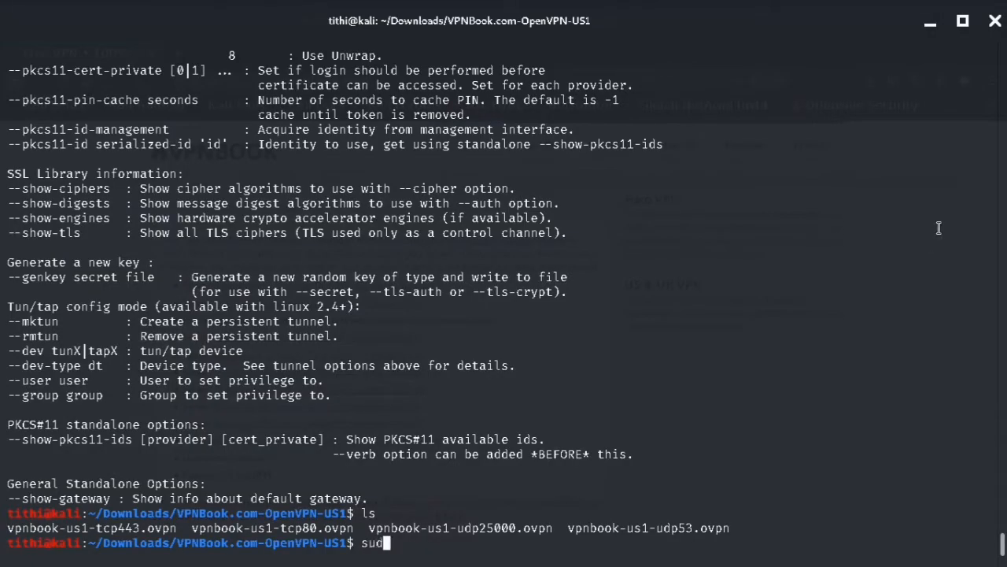
{"action": "type", "text": "openvpn vpnbook-us1-udp53.ovpn"}
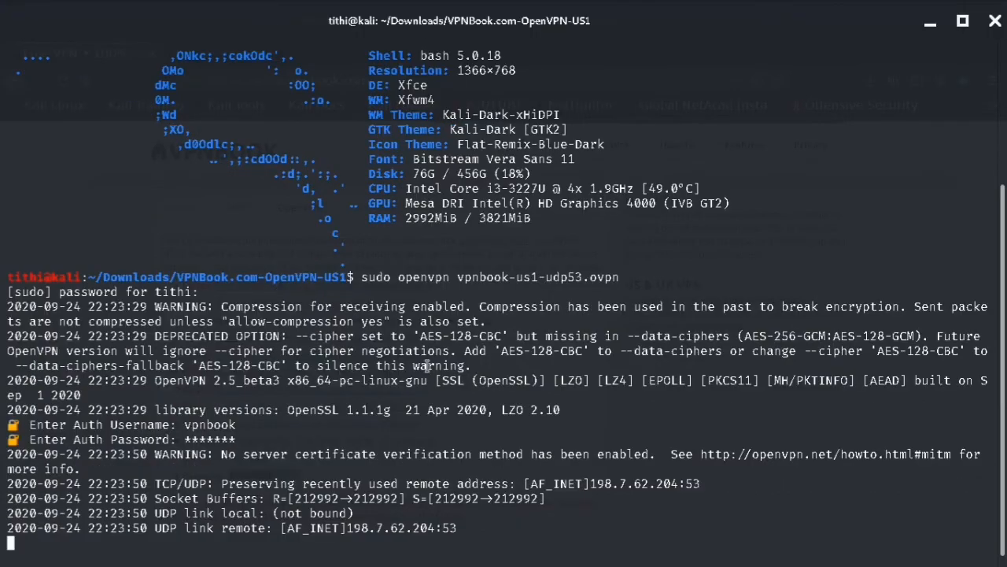
{"action": "left_click", "coordinate": [775, 15]}
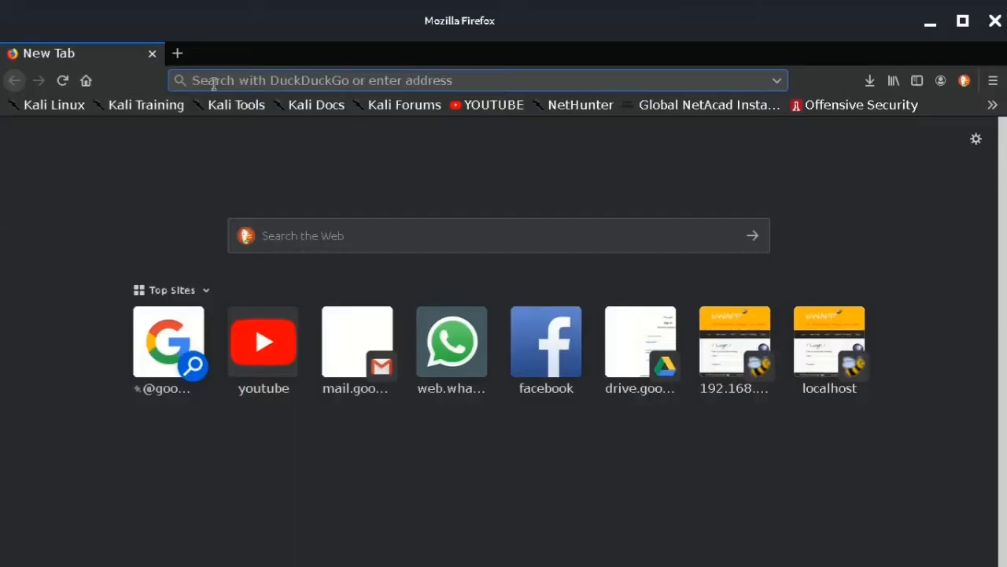
- Search Google for amazon aws and open the AWS Free Tier sign-up result
{"action": "type", "text": "aws"}
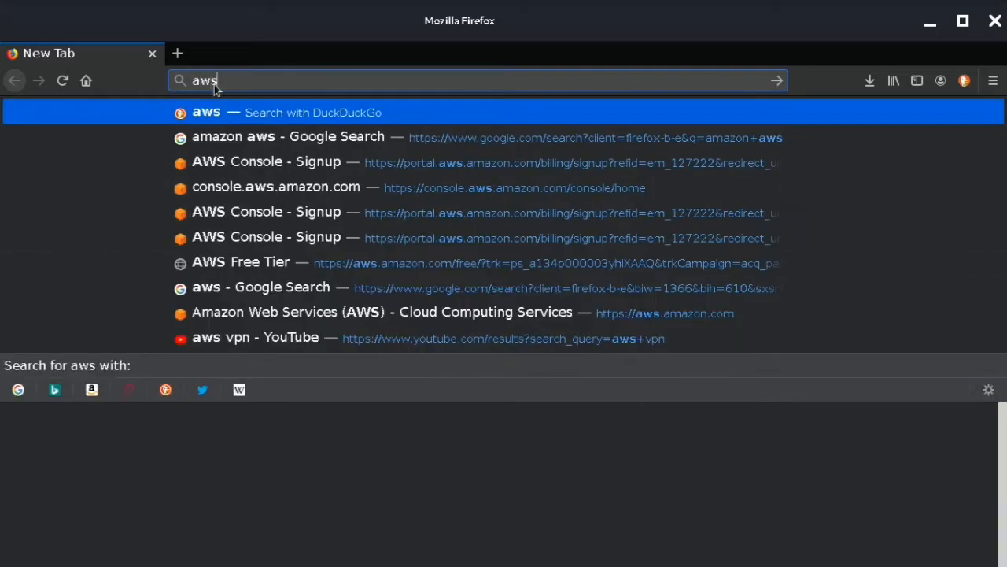
{"action": "left_click", "coordinate": [288, 135]}
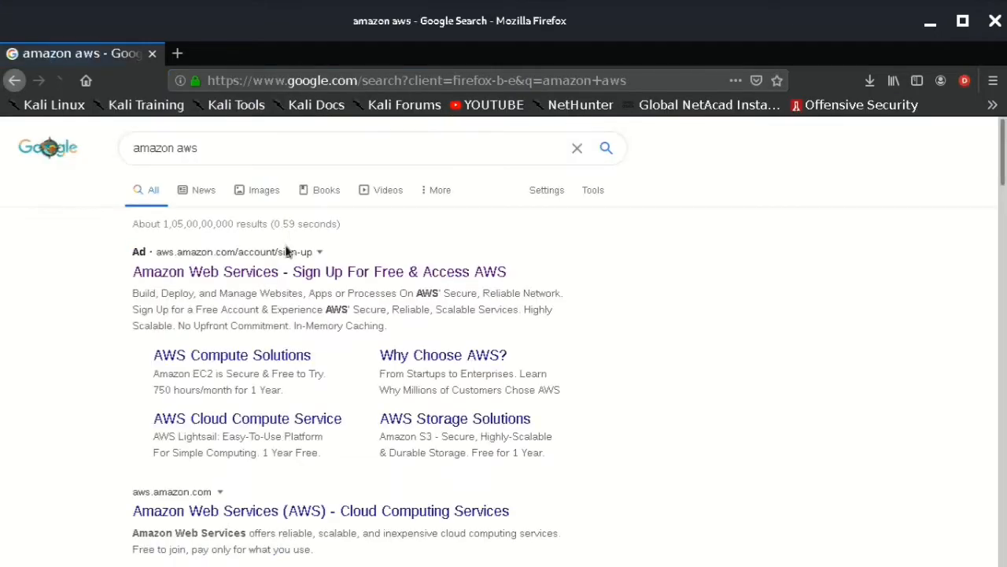
{"action": "left_click", "coordinate": [320, 271]}
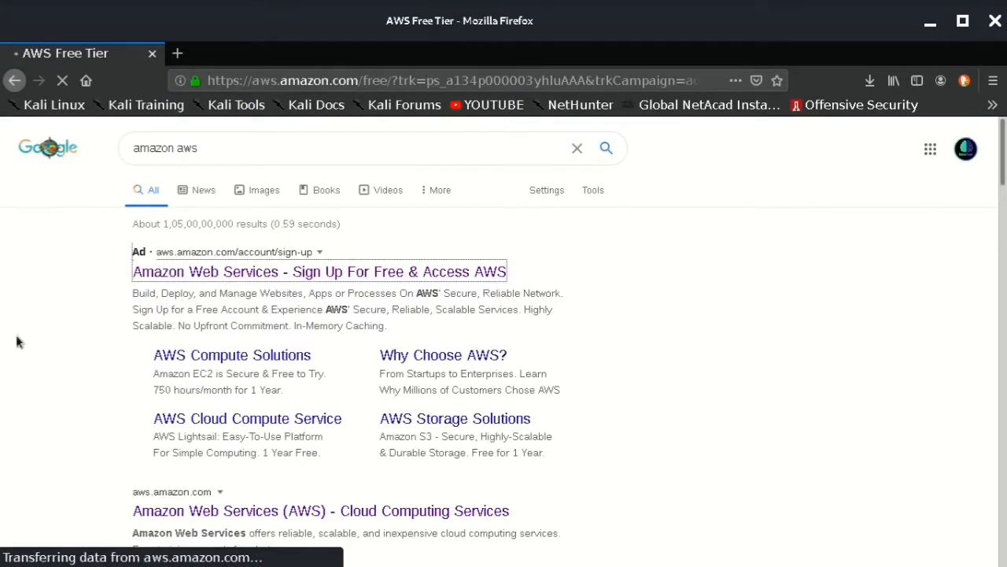
{"action": "left_click", "coordinate": [320, 271]}
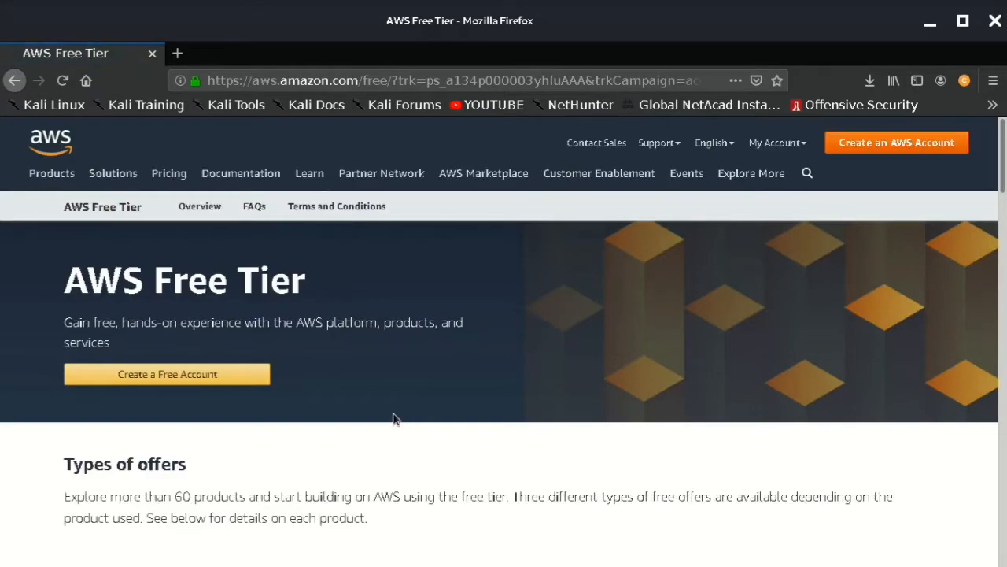
- Search the AWS site for vpn and open the AWS VPN – Cloud VPN result
{"action": "scroll", "scroll_direction": "down", "scroll_amount": 3}
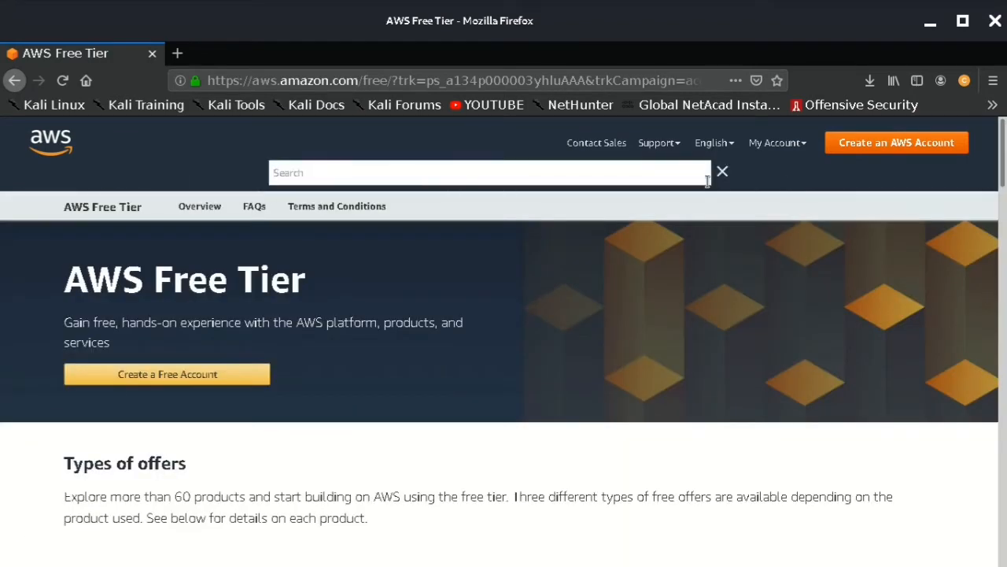
{"action": "type", "text": "vpn"}
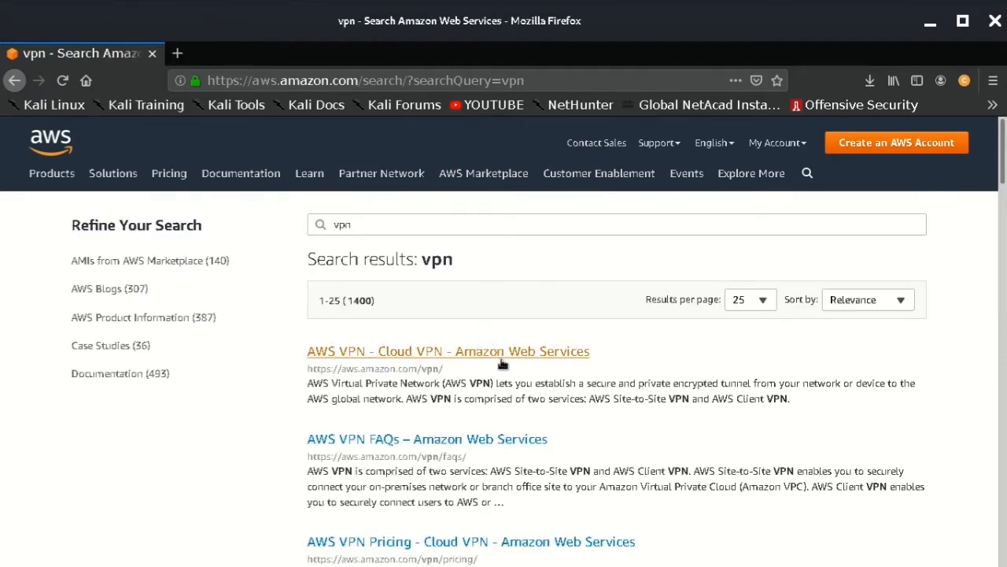
{"action": "mouse_move", "coordinate": [504, 352]}
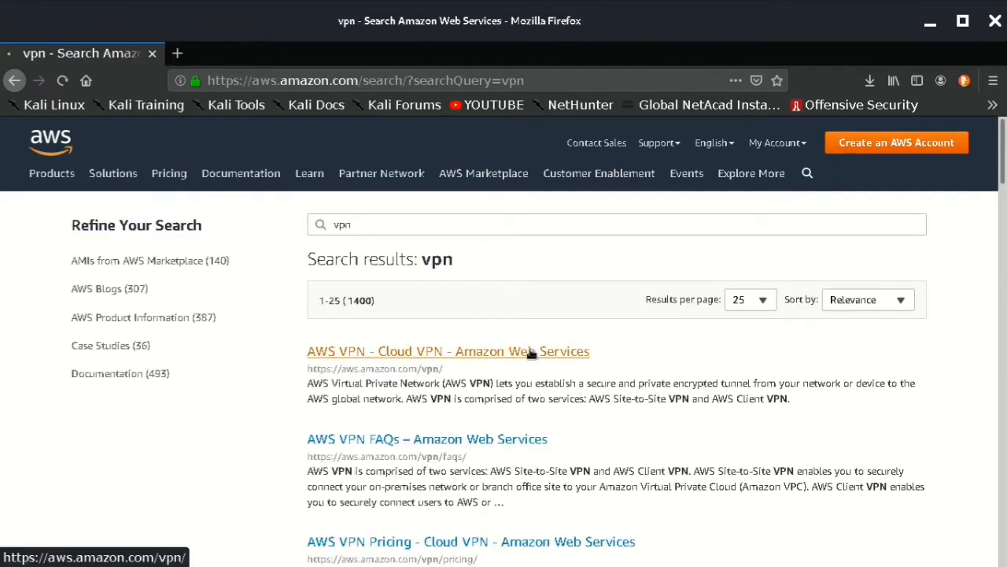
{"action": "left_click", "coordinate": [447, 351]}
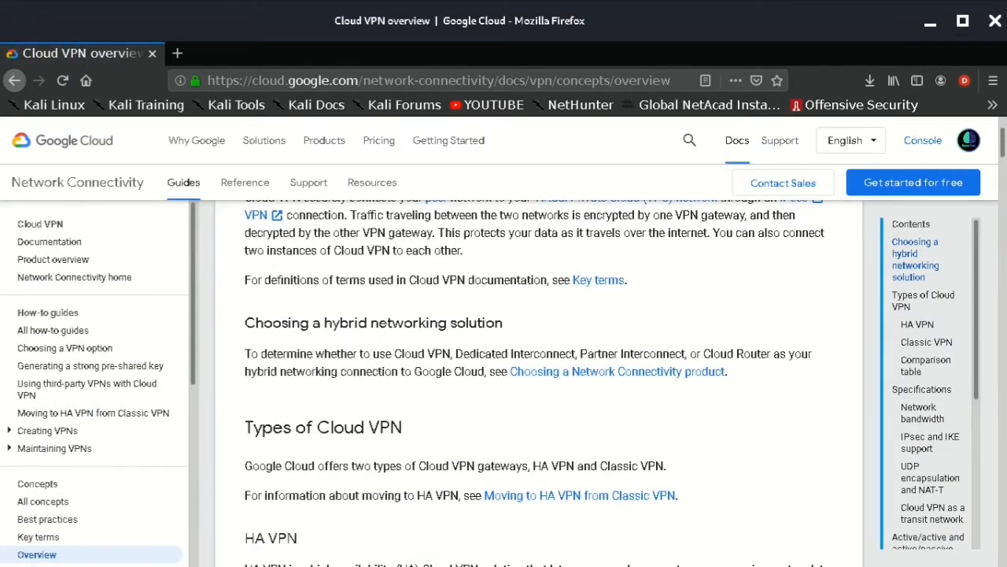
{"action": "mouse_move", "coordinate": [771, 282]}
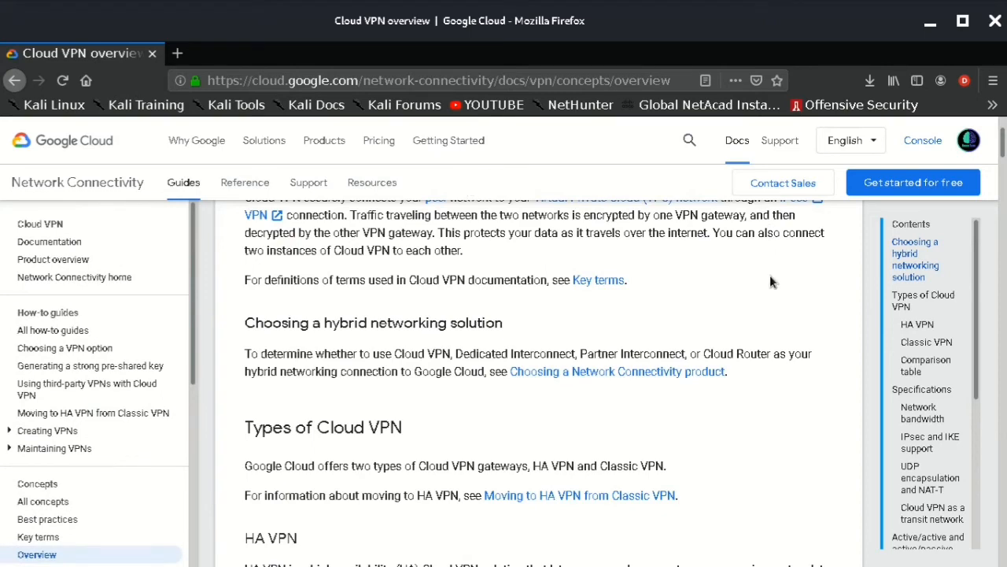